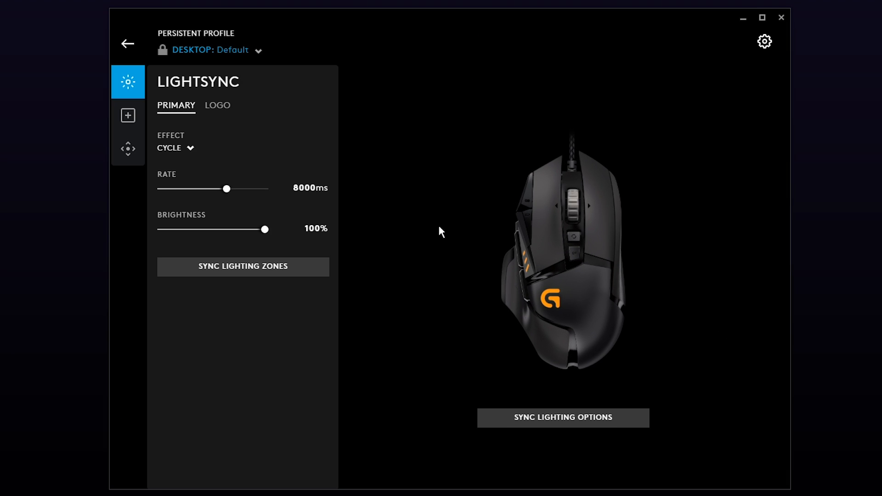
mouse_move(128, 115)
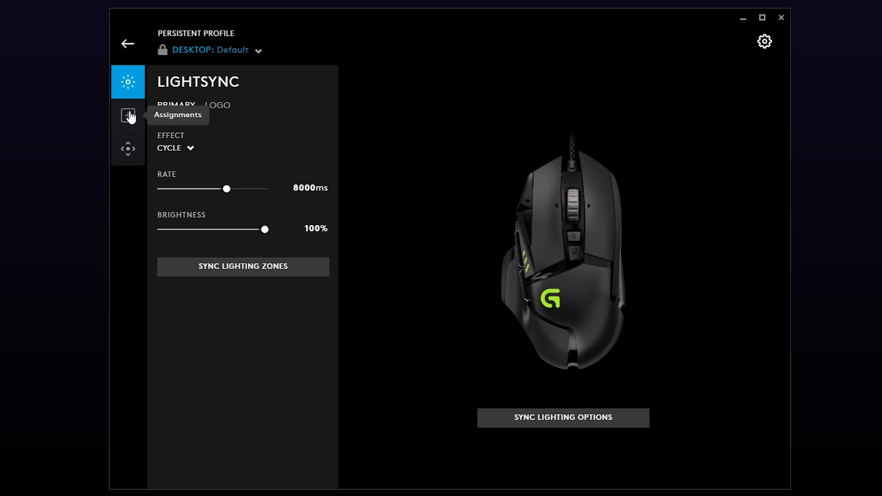
Open the mouse's Assignments panel and show the MACROS list with the existing Auto Clicker
click(128, 116)
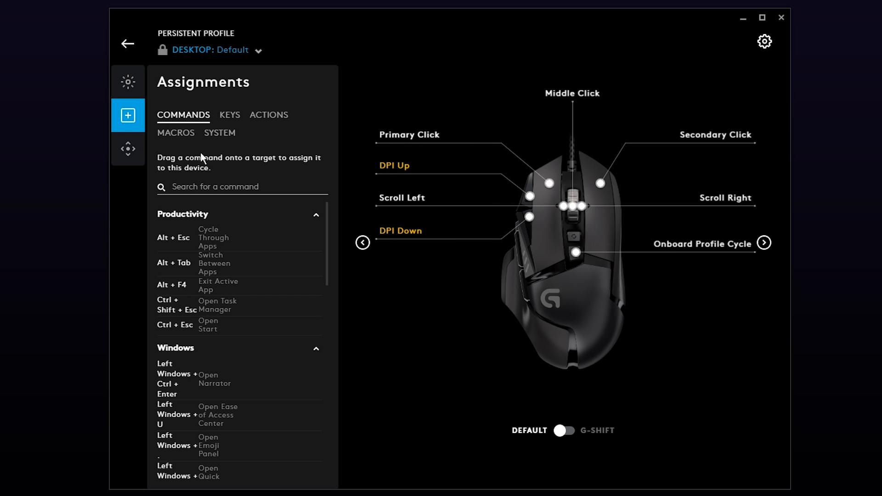
click(175, 133)
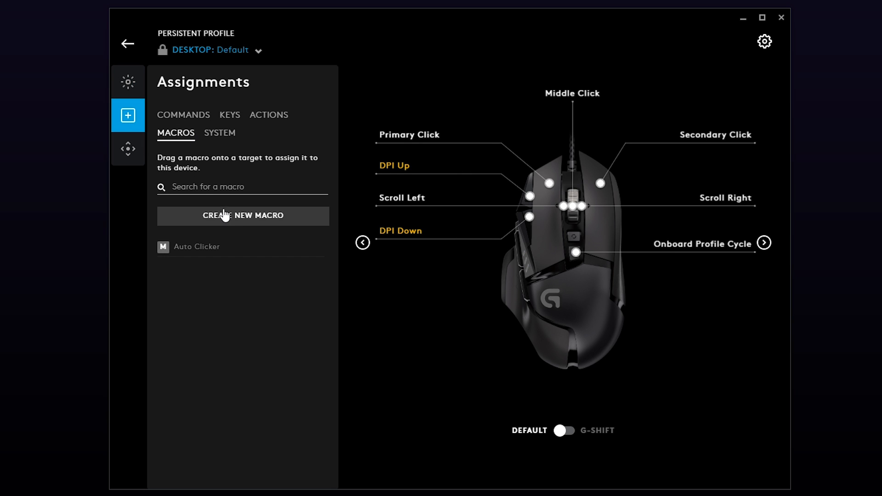
Create a new macro named 'Auto Clicker' and reach the macro type options
click(243, 216)
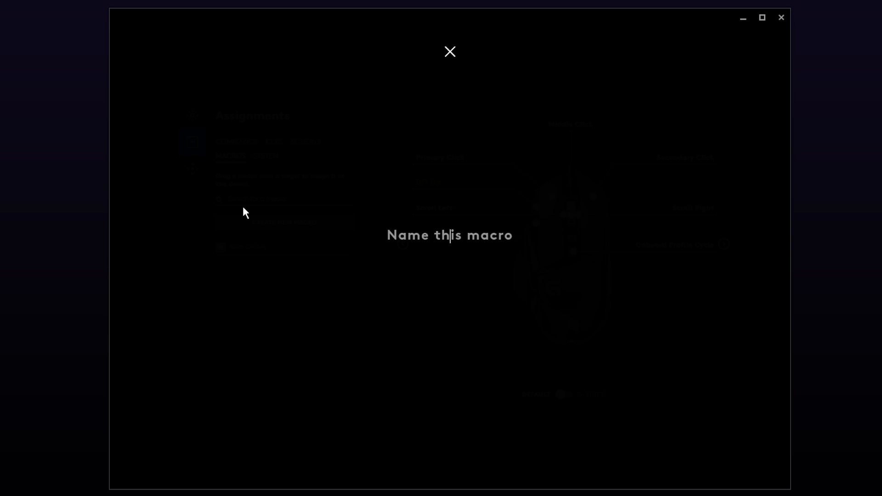
text(Auto Clicker)
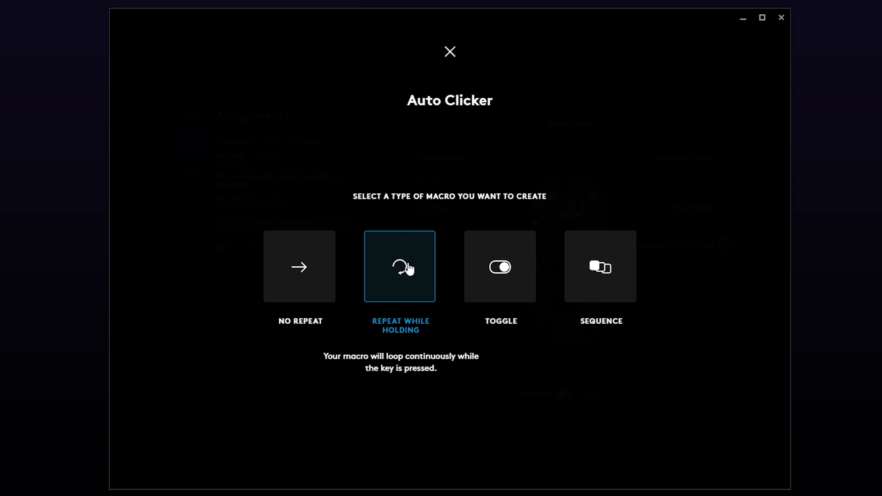
mouse_move(401, 190)
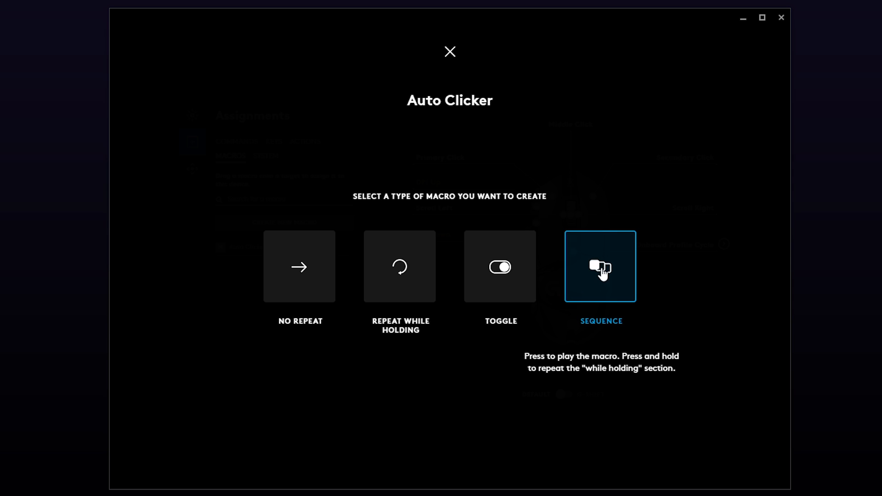
mouse_move(549, 280)
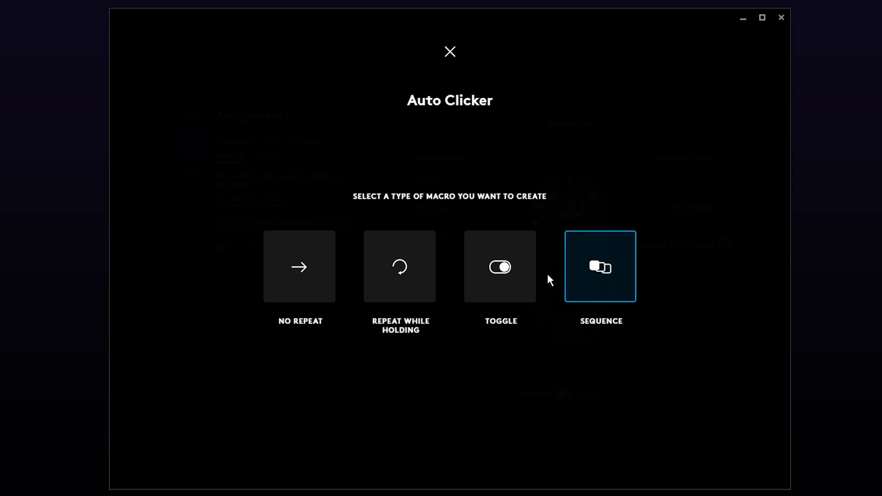
click(399, 266)
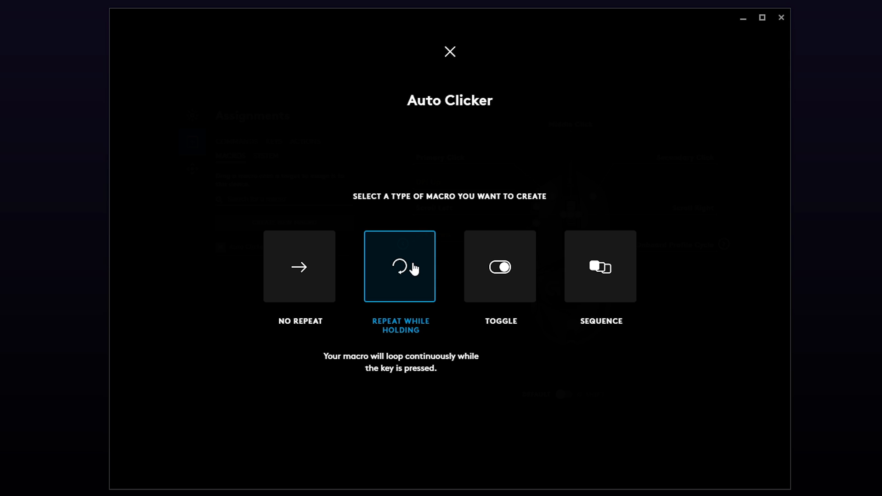
click(499, 266)
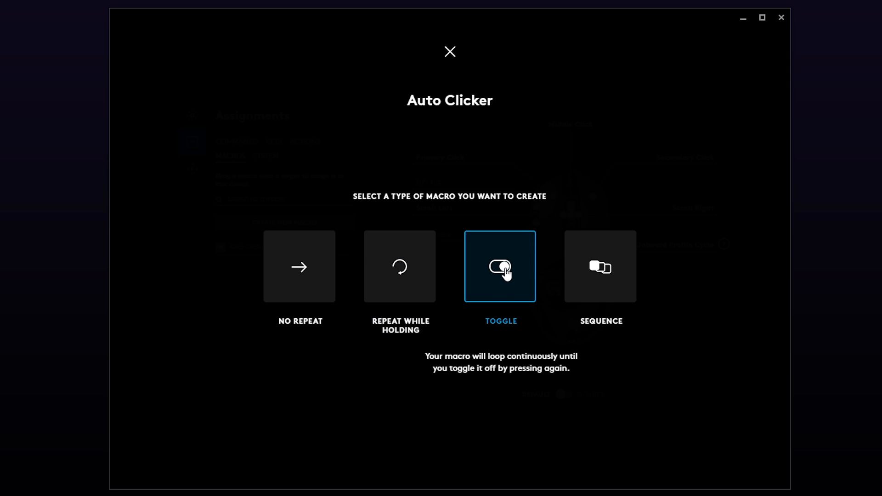
Make Auto Clicker a TOGGLE macro with a System > Mouse > Primary Click step and 15 ms delay
click(499, 266)
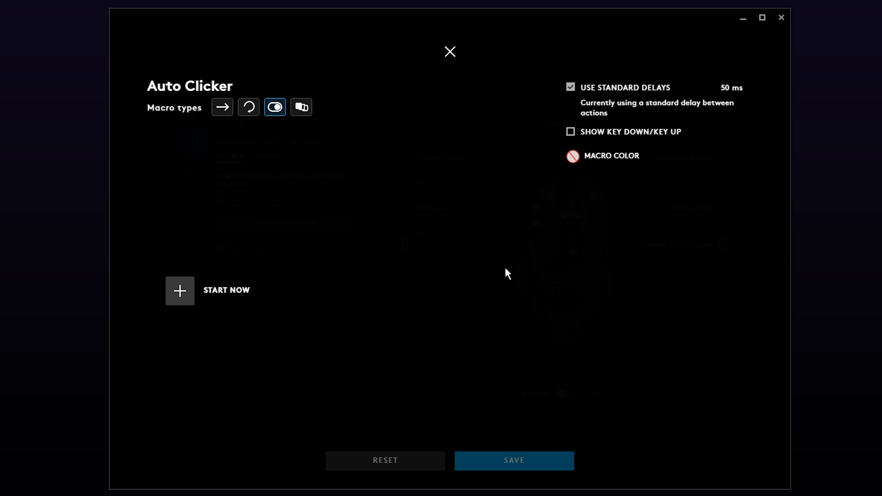
mouse_move(179, 291)
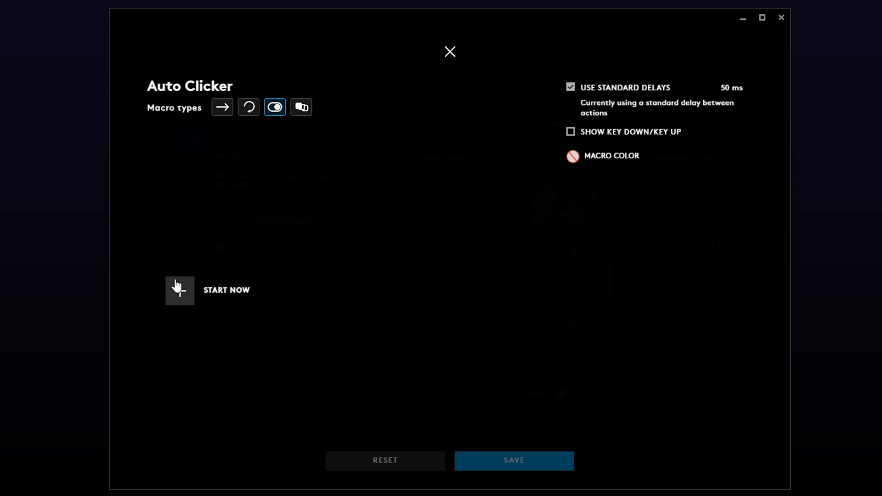
click(180, 291)
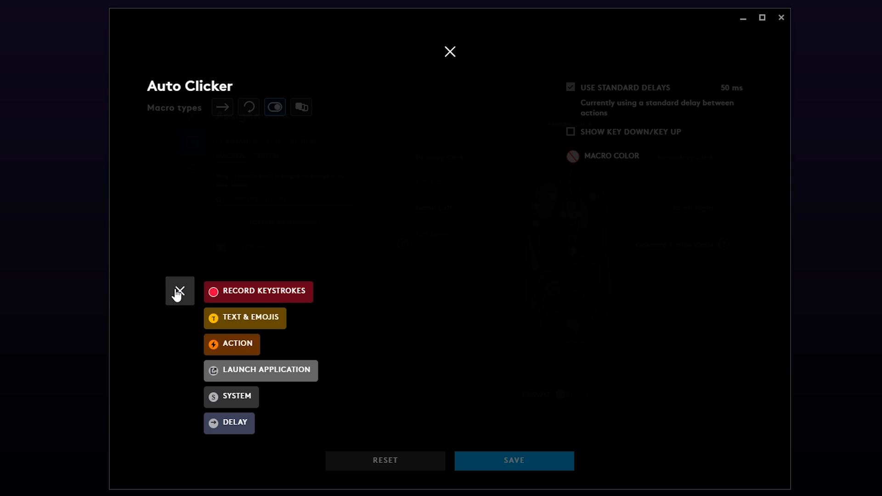
click(230, 396)
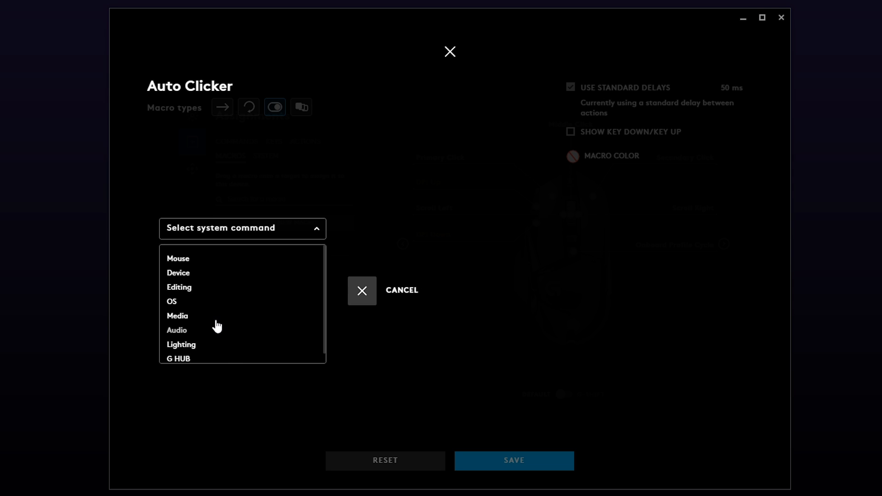
click(177, 258)
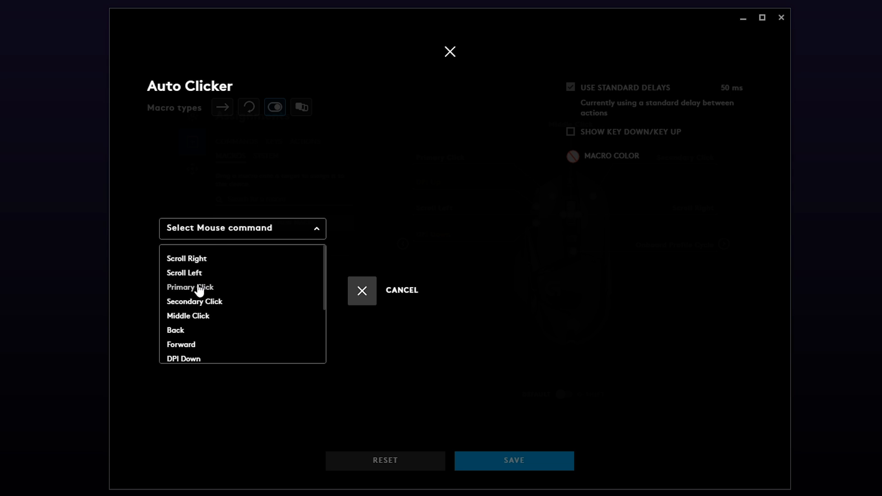
click(190, 286)
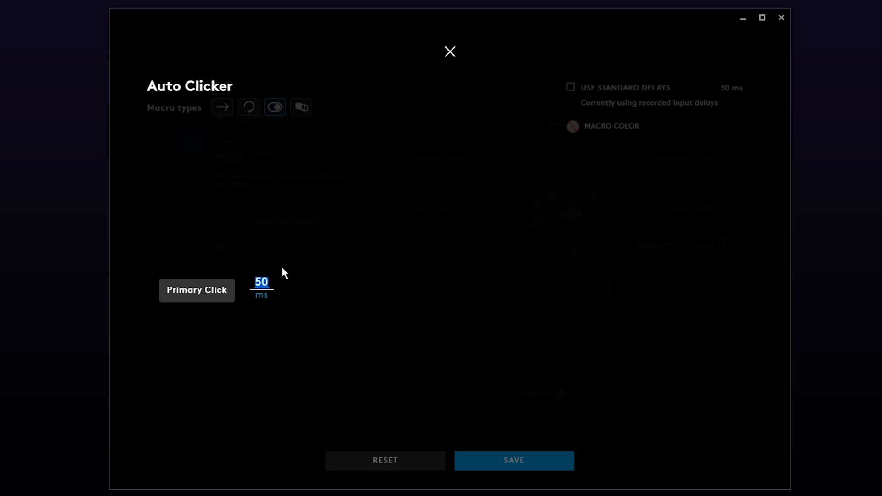
text(15)
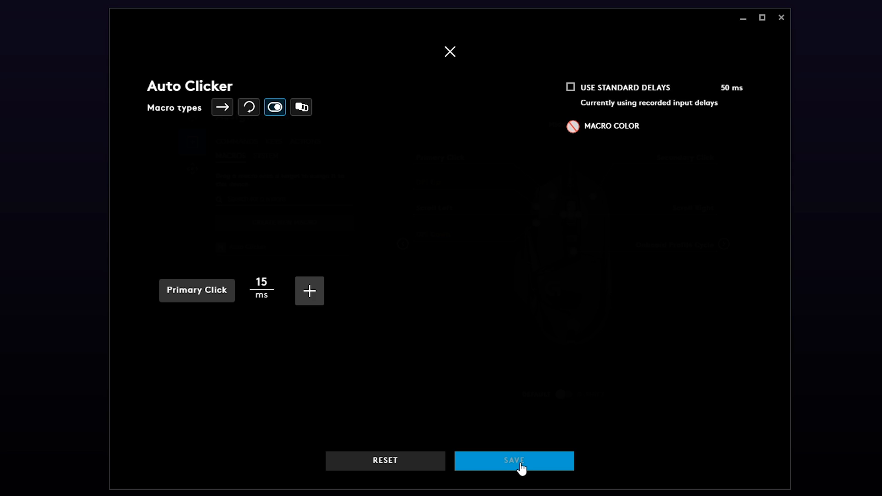
Save the macro and keep Auto Clicker 1 assigned to the Primary Click button
click(513, 460)
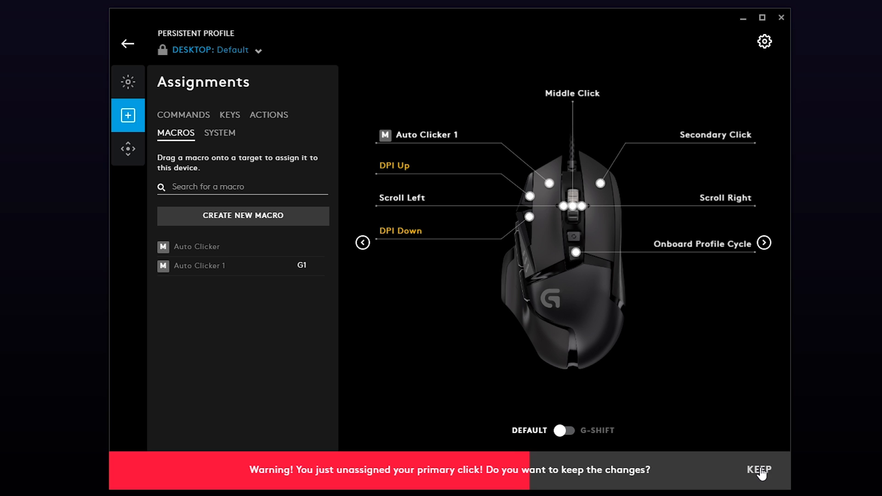
click(759, 469)
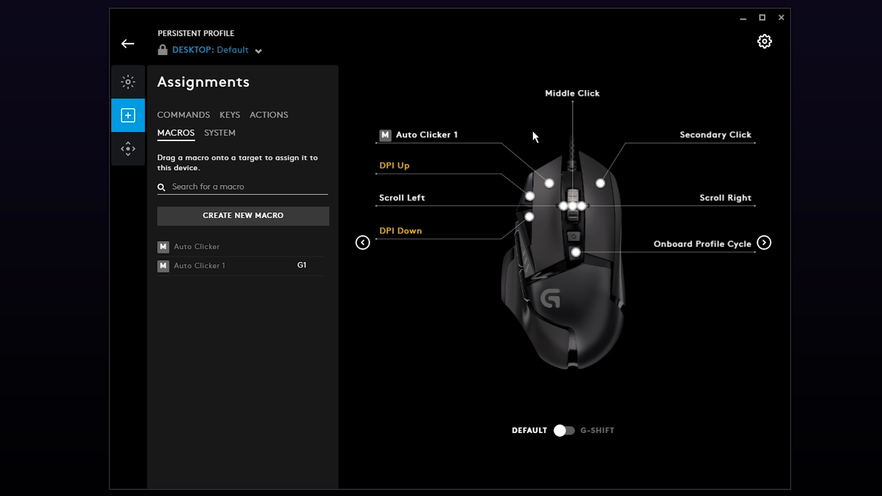
mouse_move(485, 148)
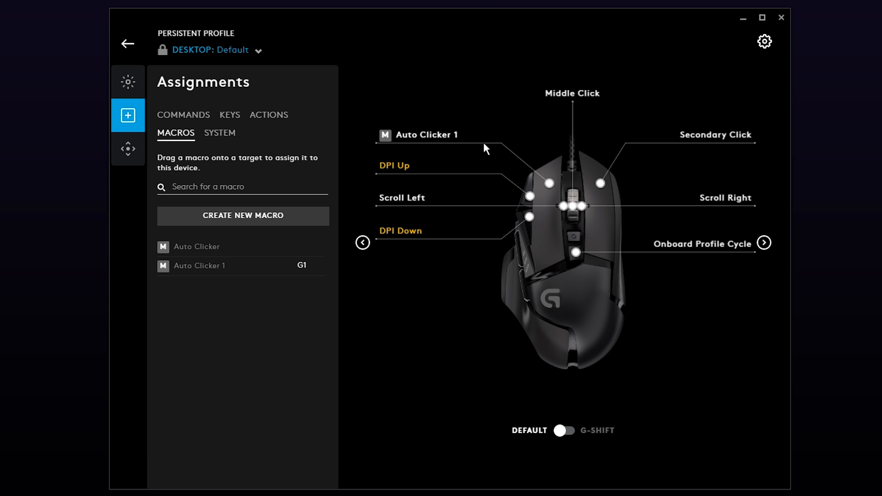
mouse_move(258, 270)
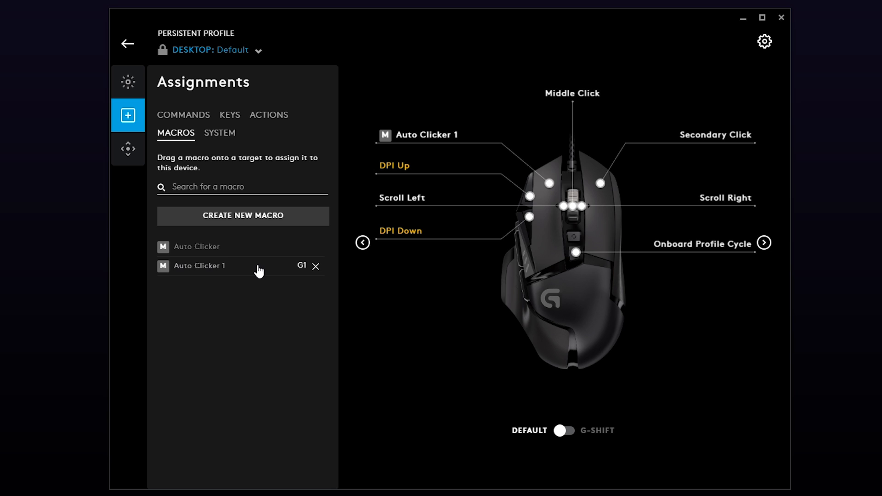
mouse_move(224, 273)
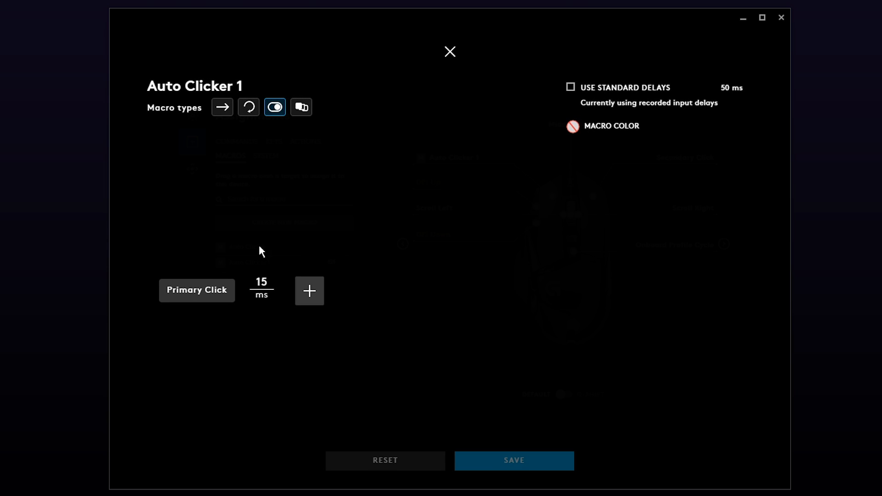
Change Auto Clicker 1's click delay from 15 ms to 25 ms and save
double_click(261, 282)
text(25)
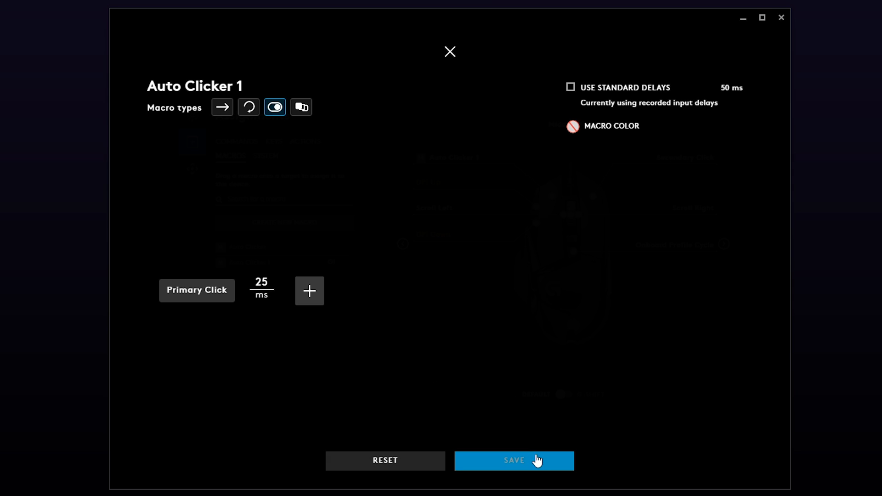
click(513, 460)
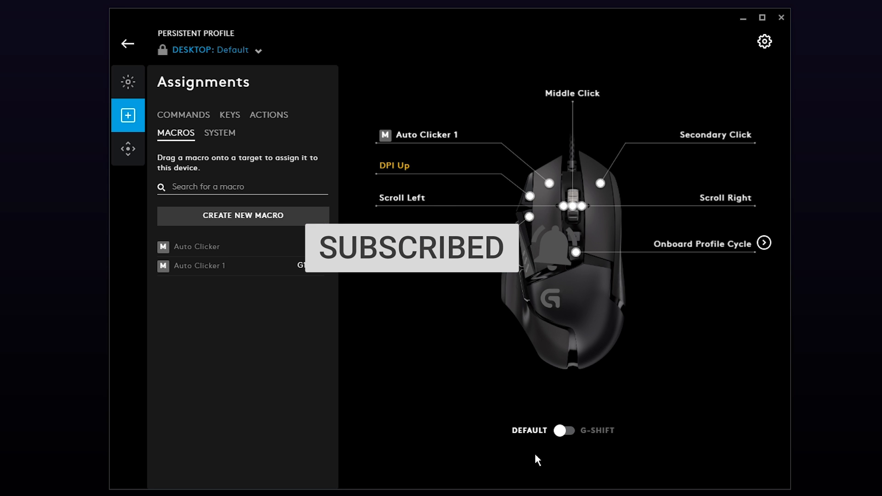
mouse_move(496, 436)
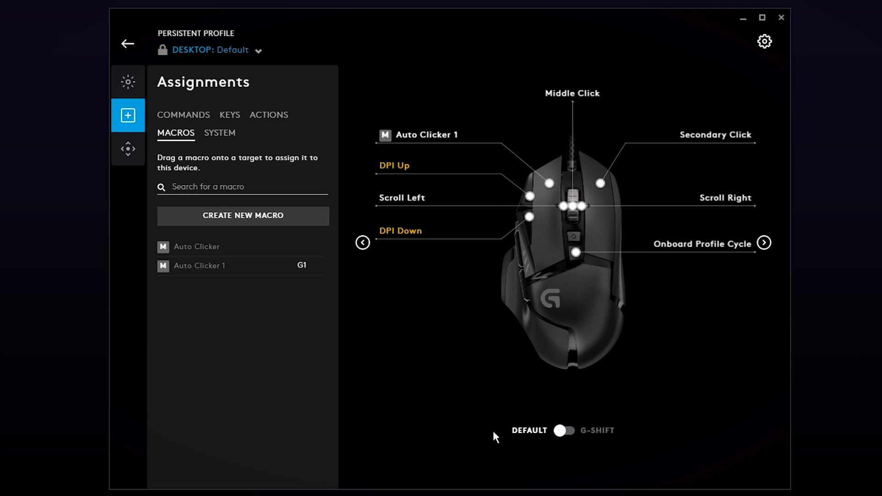